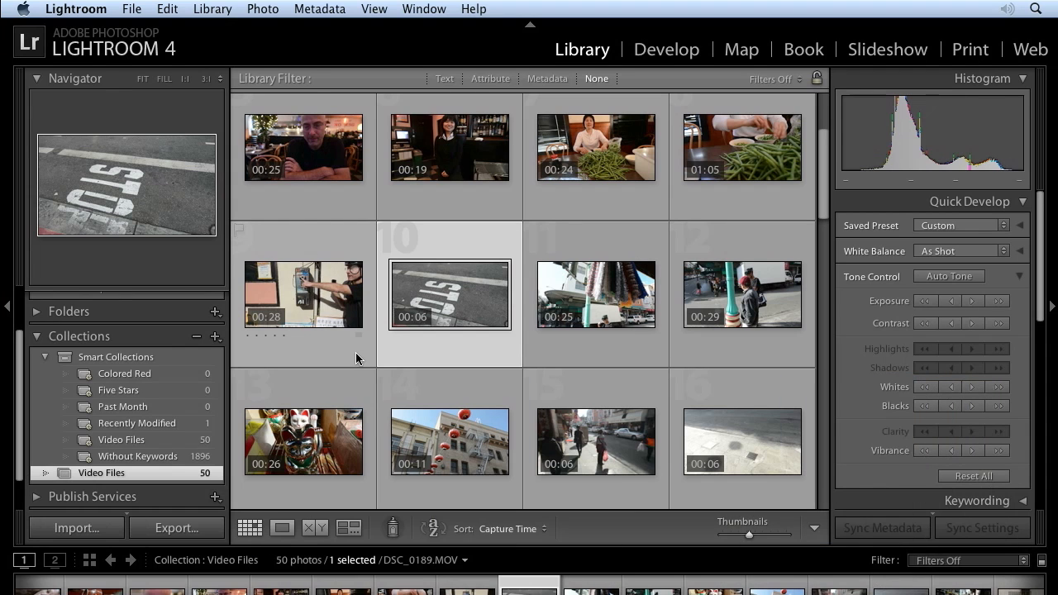
mouse_move(375, 350)
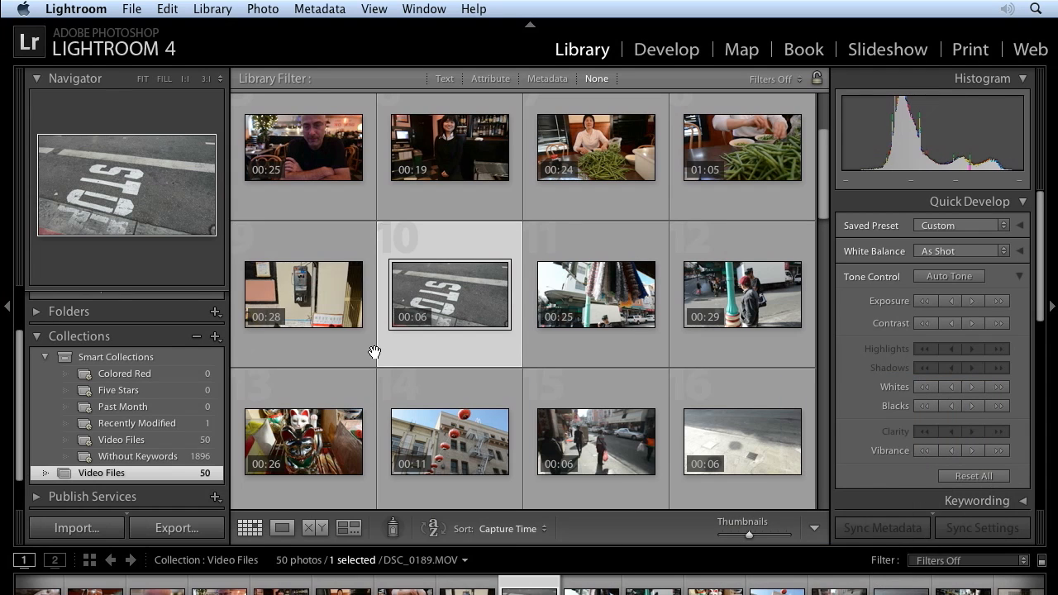
mouse_move(387, 359)
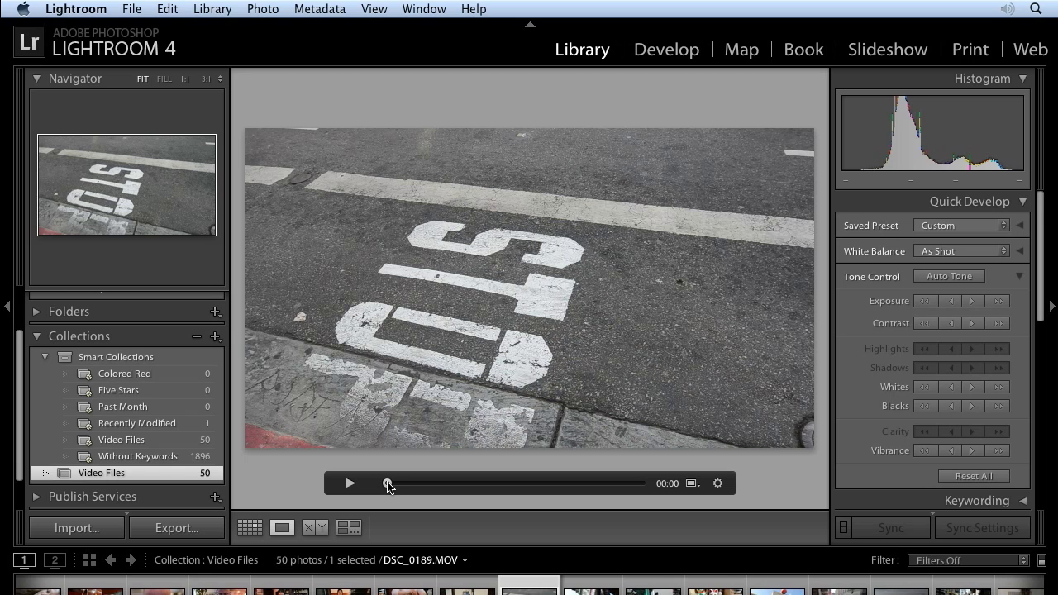
Scrub the playhead past the street marking to about 00:04 where the helmeted cyclist faces the camera
left_click_drag(387, 483, 395, 483)
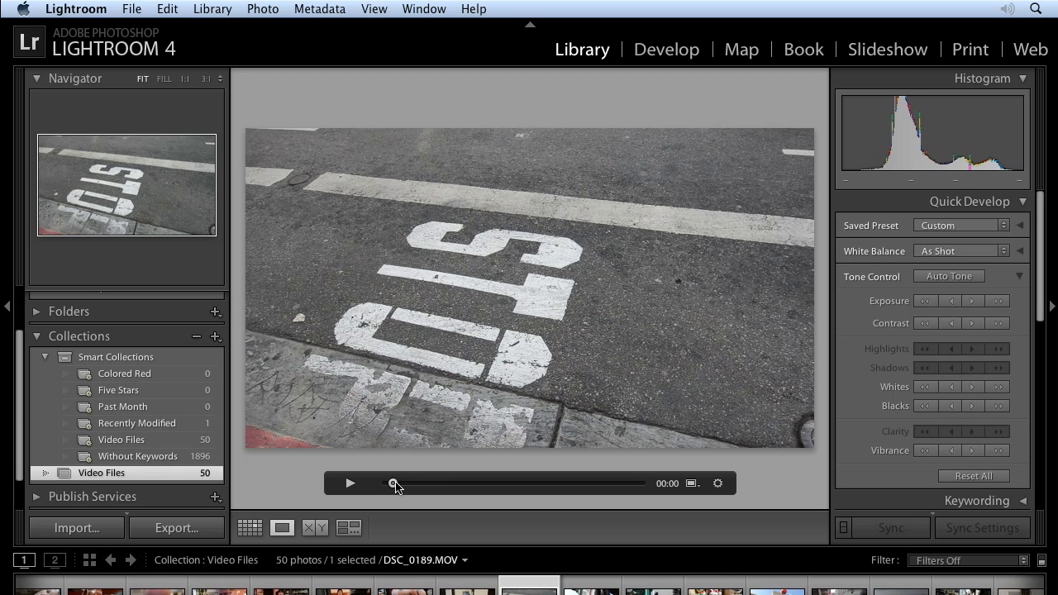
left_click_drag(395, 483, 492, 483)
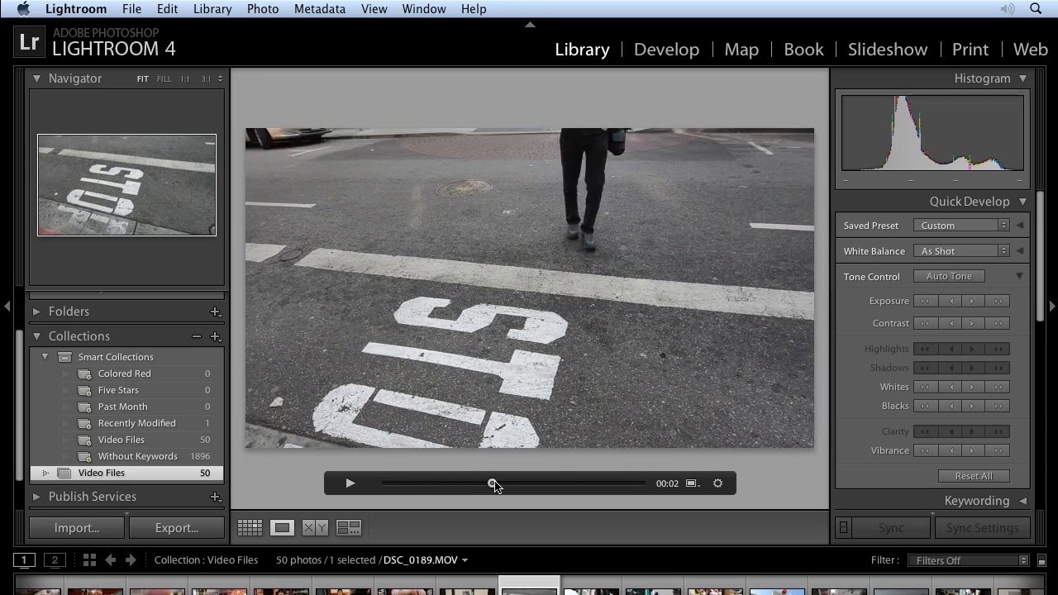
left_click_drag(494, 483, 559, 483)
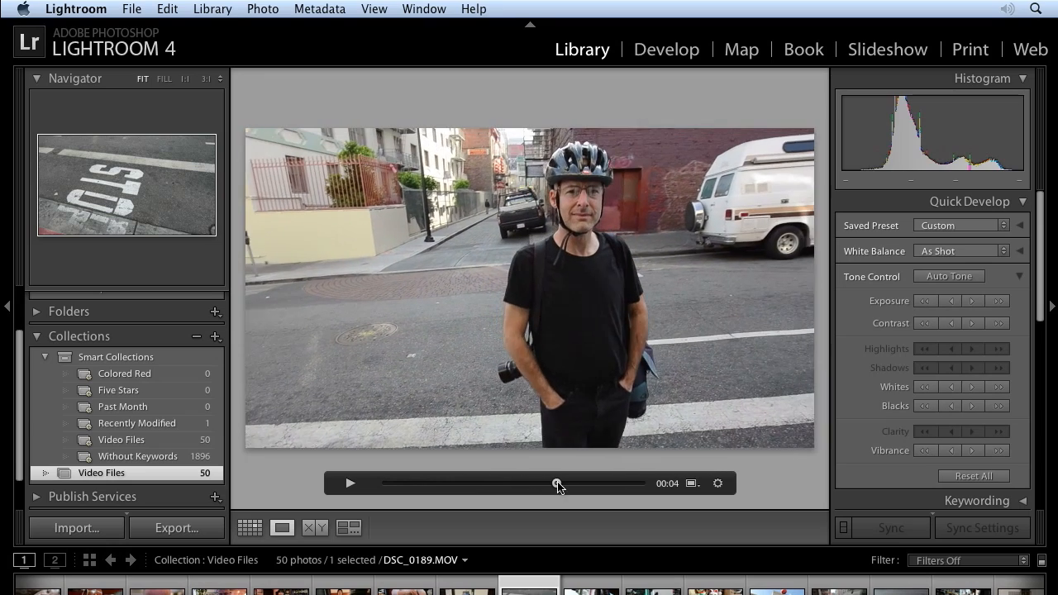
left_click_drag(559, 483, 572, 482)
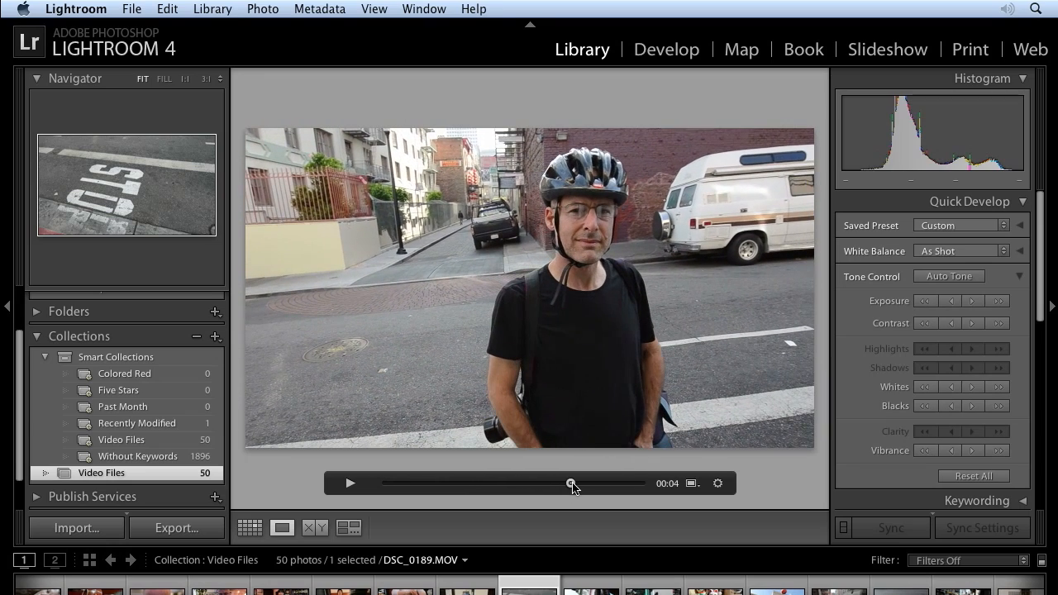
mouse_move(608, 504)
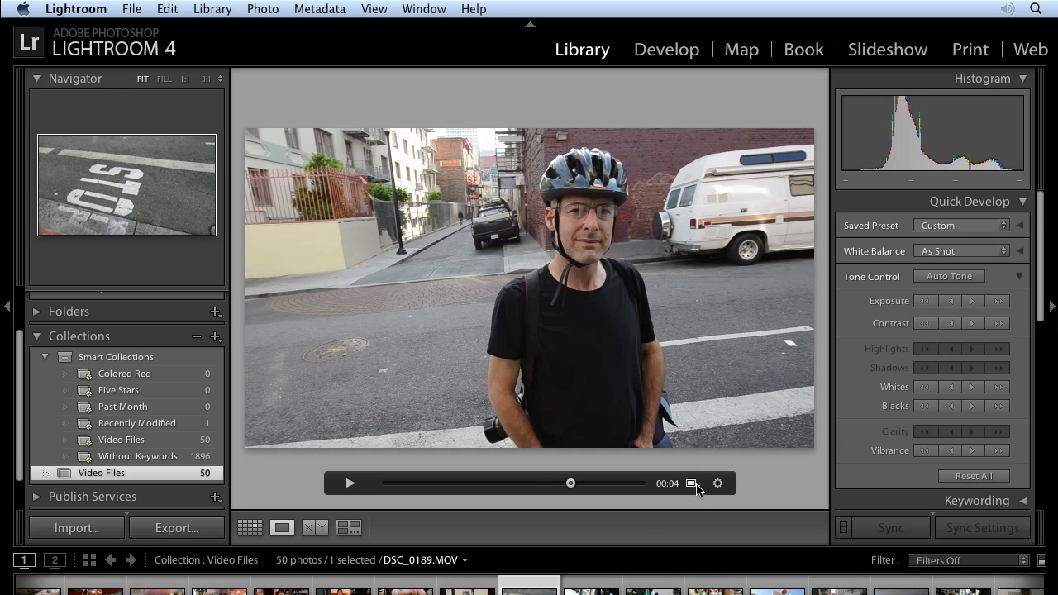
Set the current cyclist frame as the poster frame and return to Grid view with the new thumbnail
left_click(691, 483)
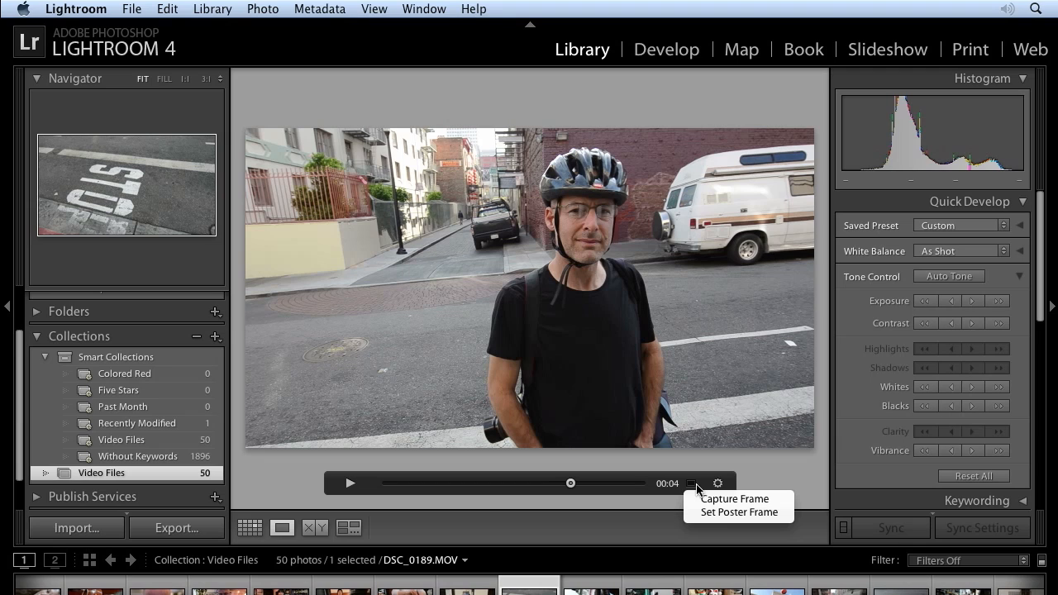
mouse_move(737, 513)
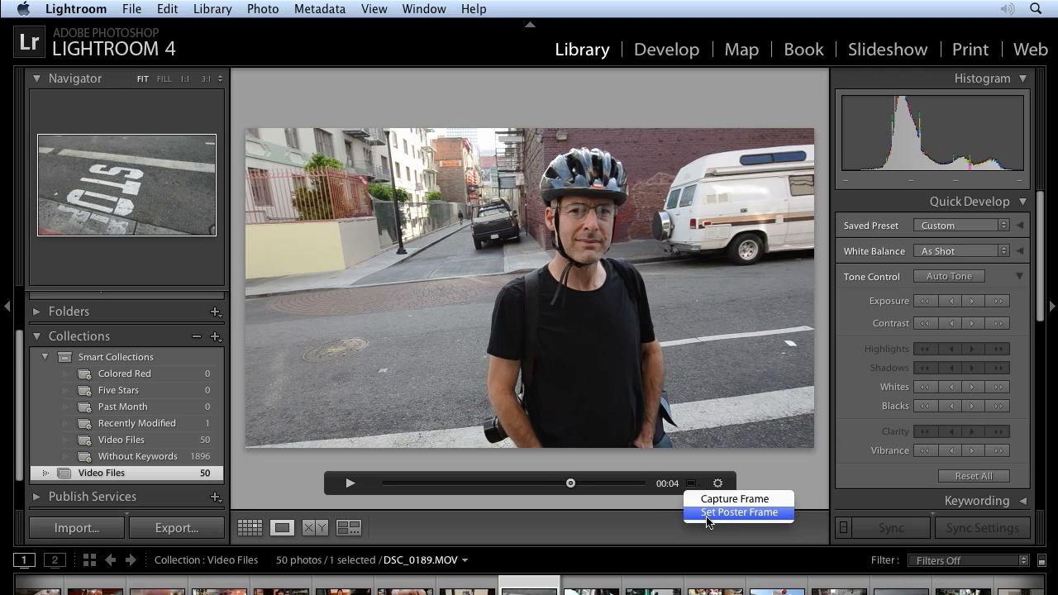
left_click(739, 513)
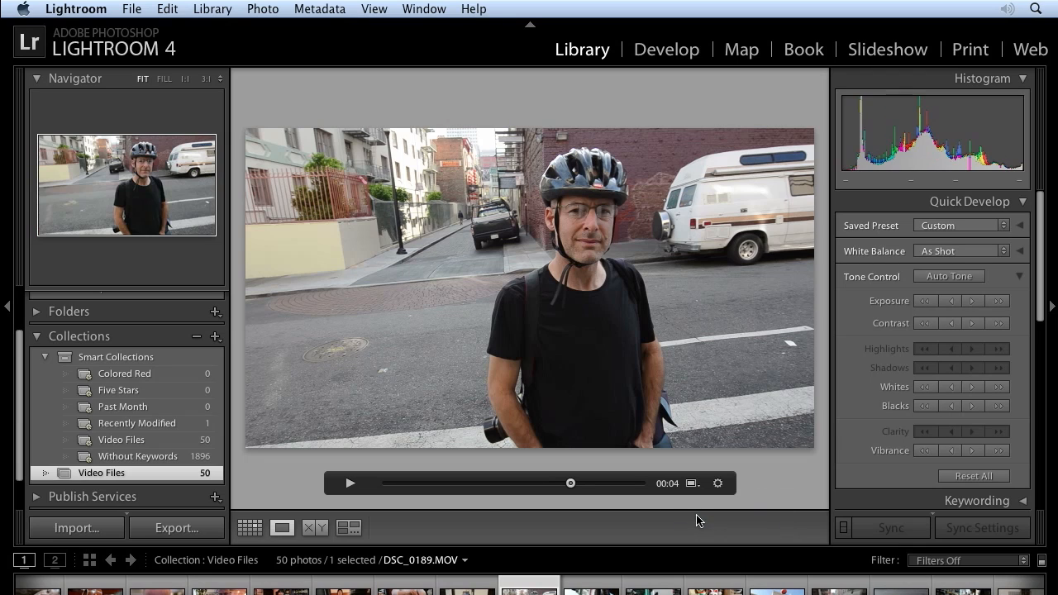
mouse_move(592, 414)
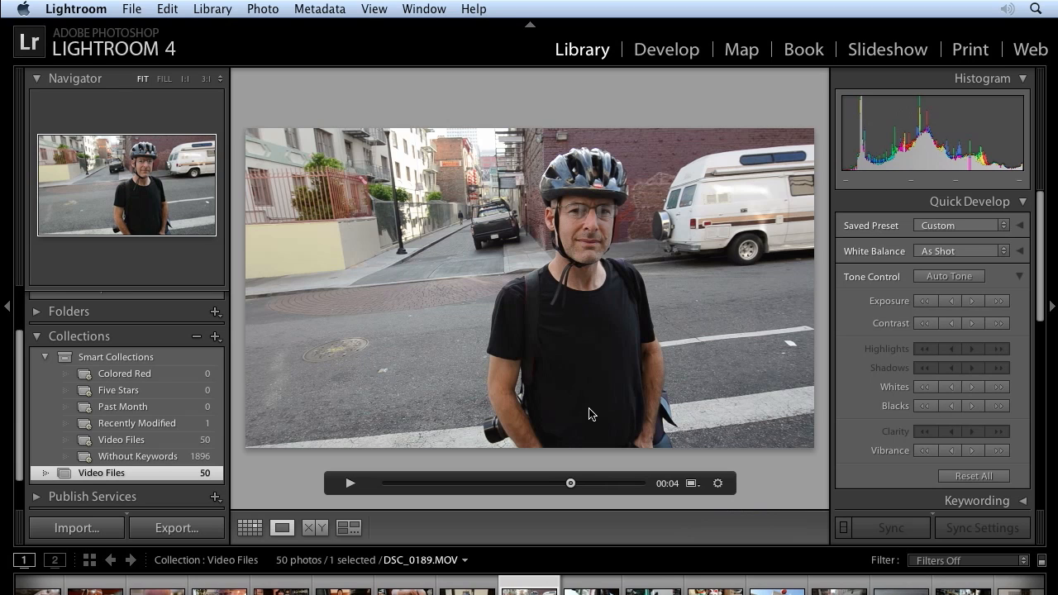
mouse_move(546, 347)
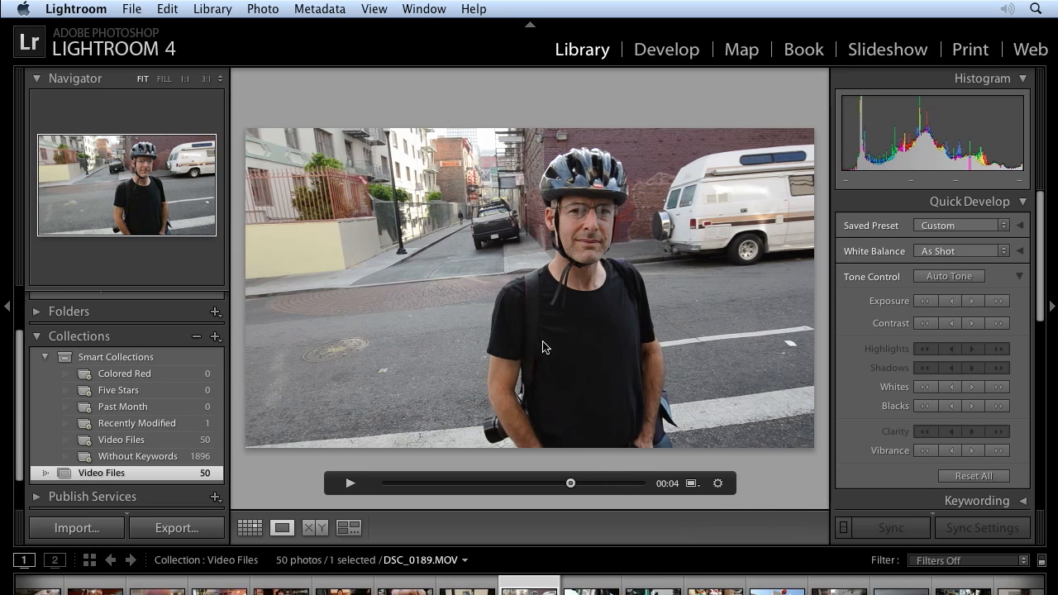
left_click(250, 527)
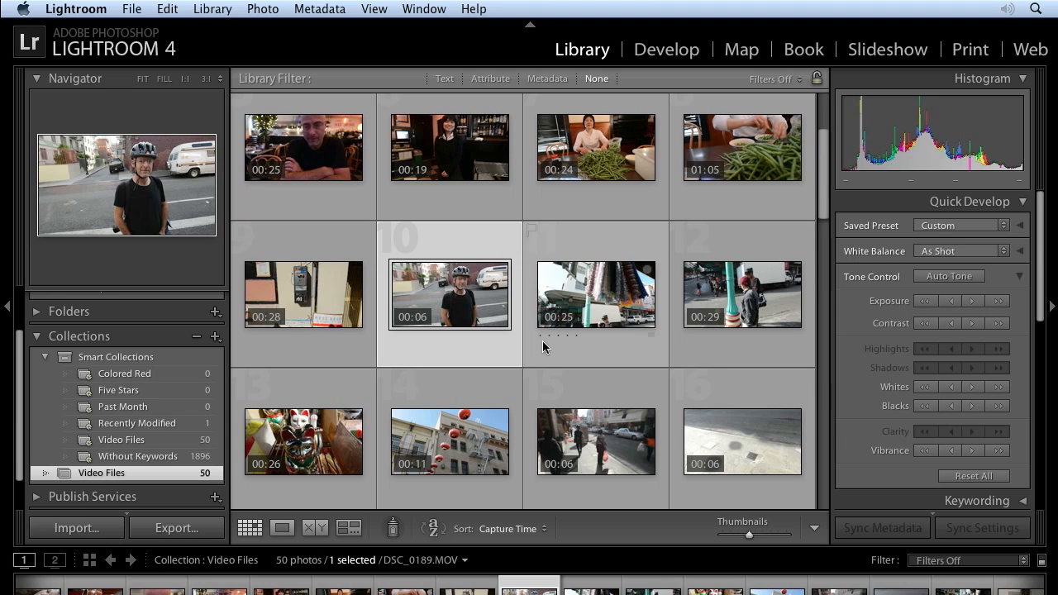